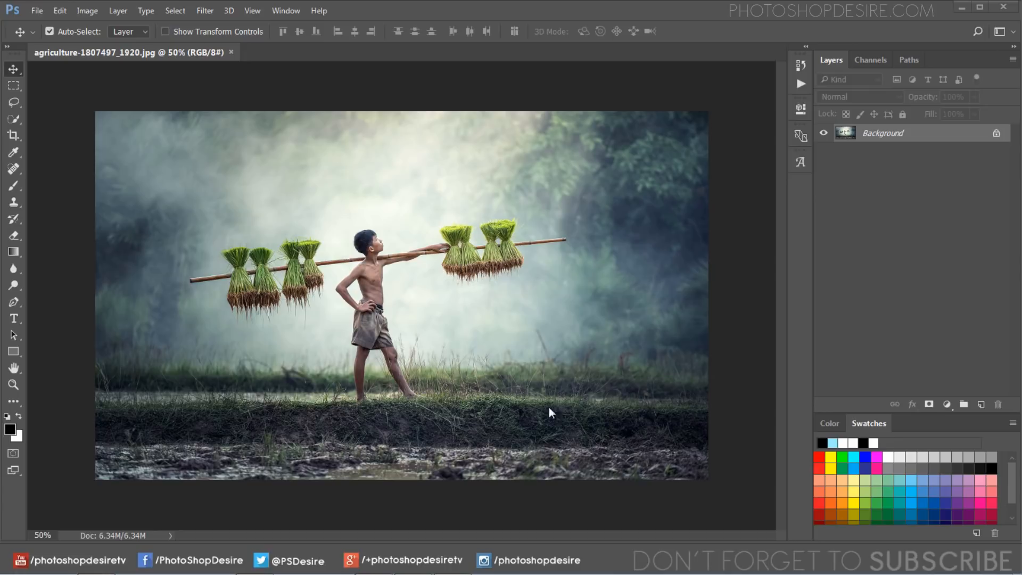
{"action": "mouse_move", "coordinate": [624, 455]}
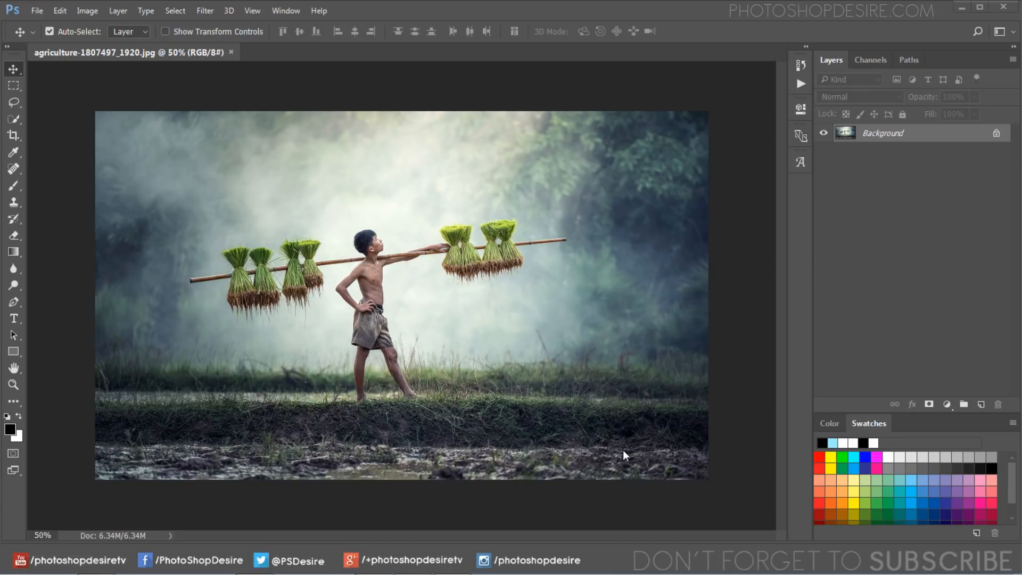
{"action": "mouse_move", "coordinate": [781, 99]}
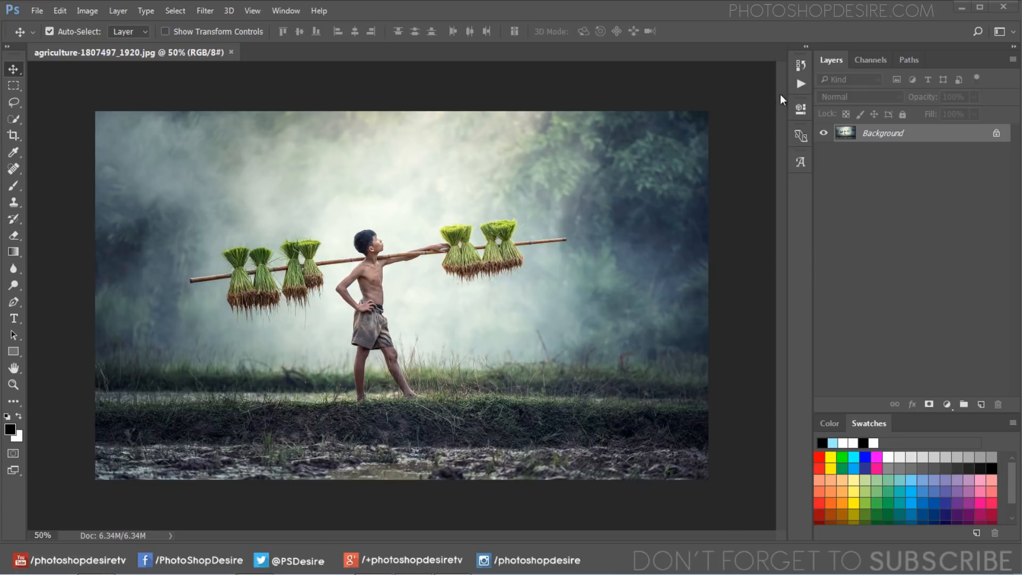
Step: Load 'PSDESIRE - WaterScape Effect.atn' from the Actions panel and expand it to show Water Reflection & Ripples
{"action": "left_click", "coordinate": [800, 84]}
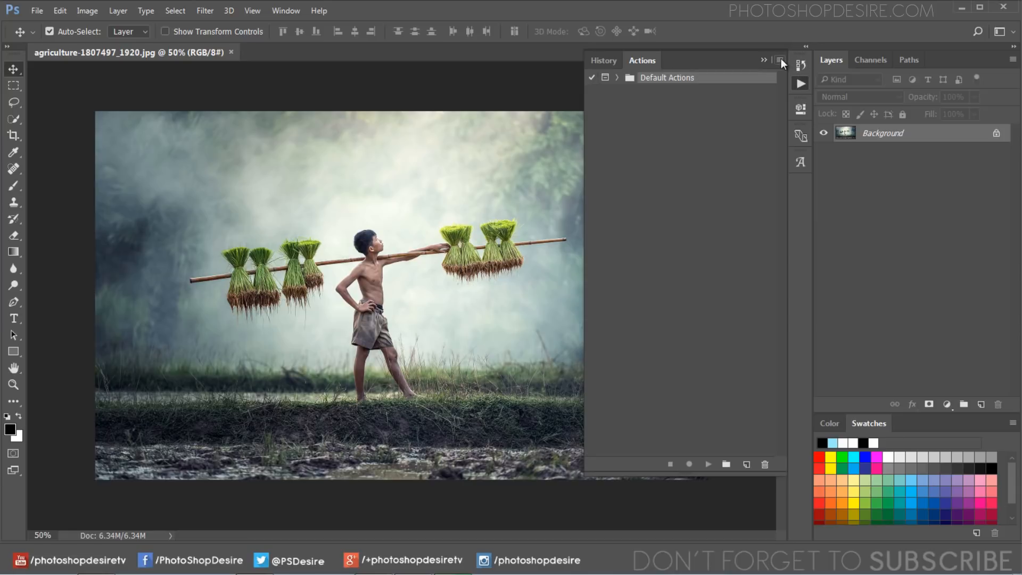
{"action": "left_click", "coordinate": [779, 60]}
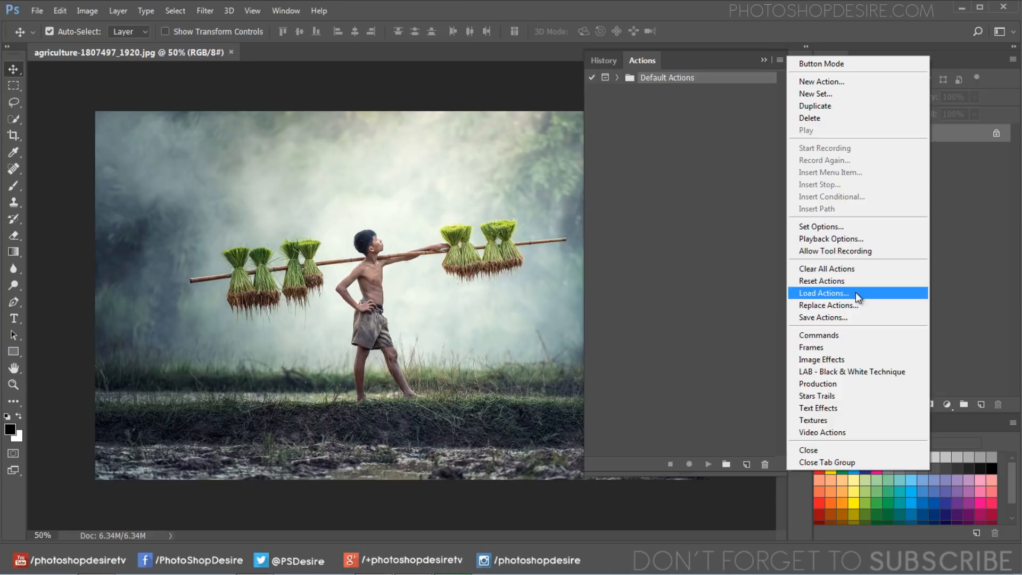
{"action": "left_click", "coordinate": [822, 292]}
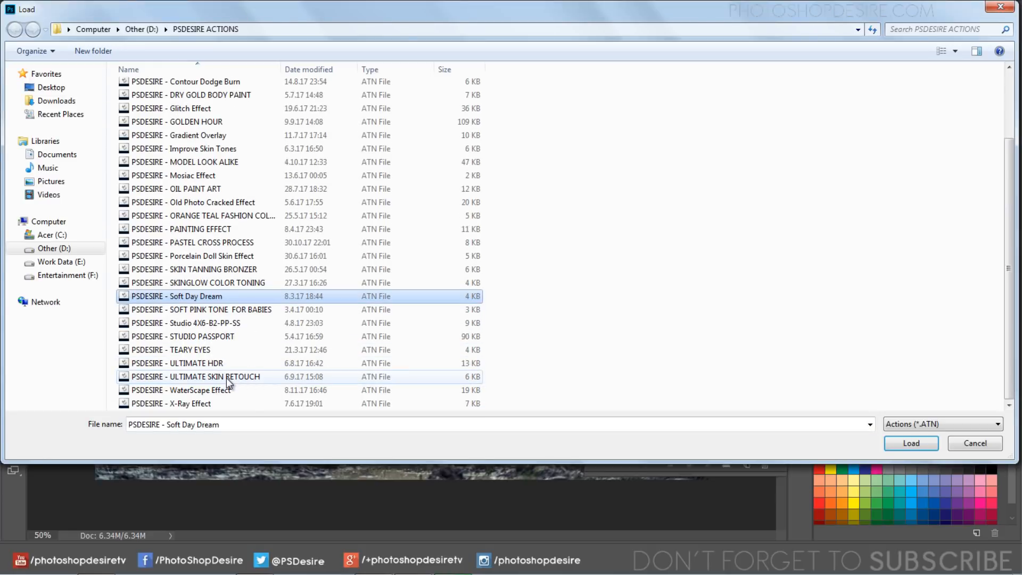
{"action": "left_click", "coordinate": [181, 390]}
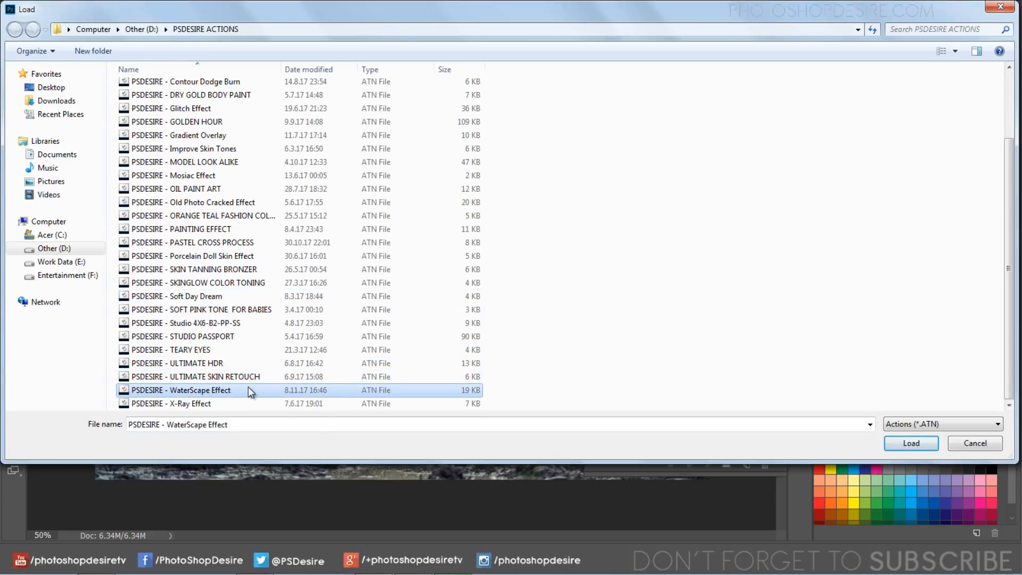
{"action": "left_click", "coordinate": [910, 443]}
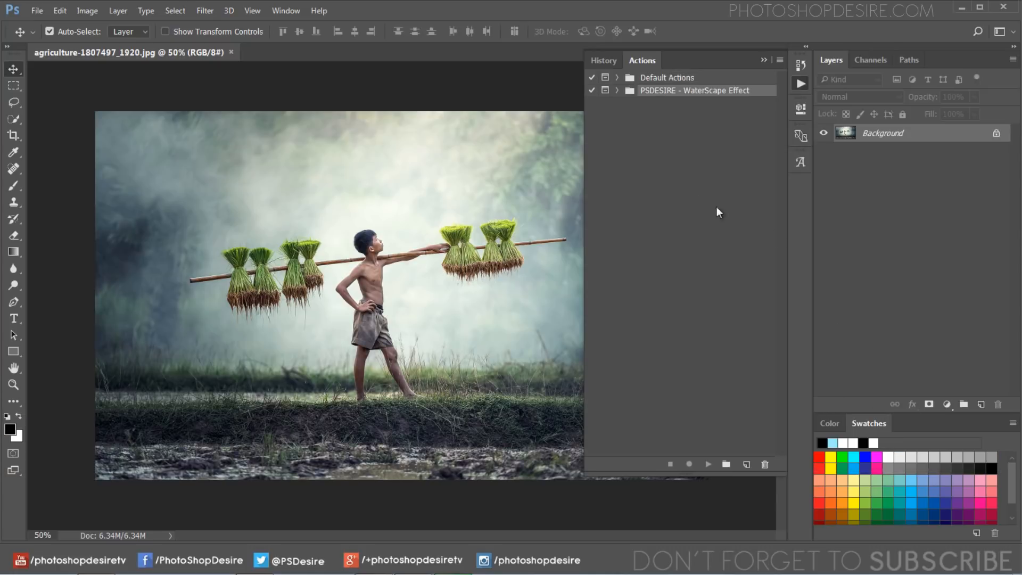
{"action": "left_click", "coordinate": [616, 90]}
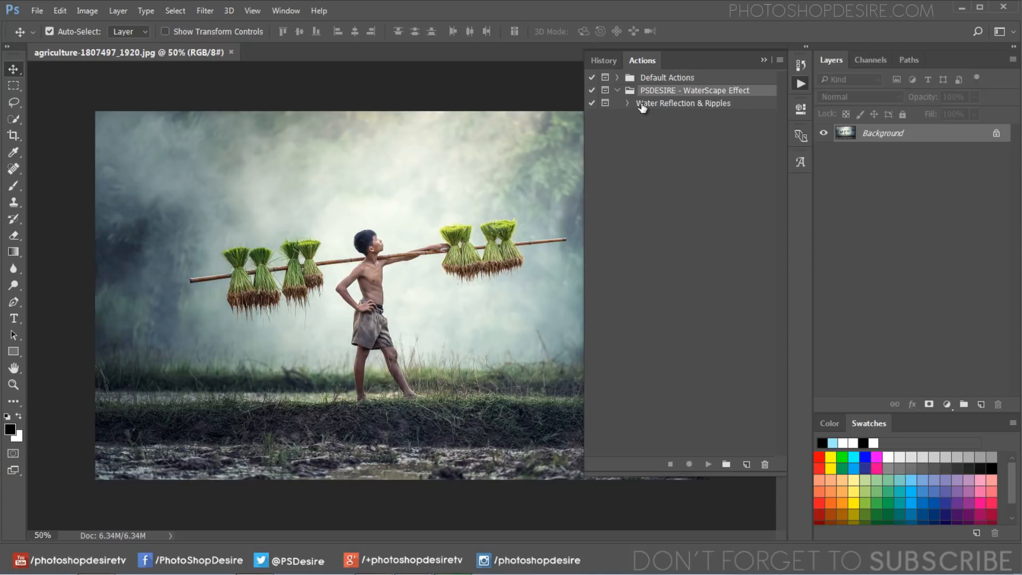
{"action": "left_click", "coordinate": [683, 103]}
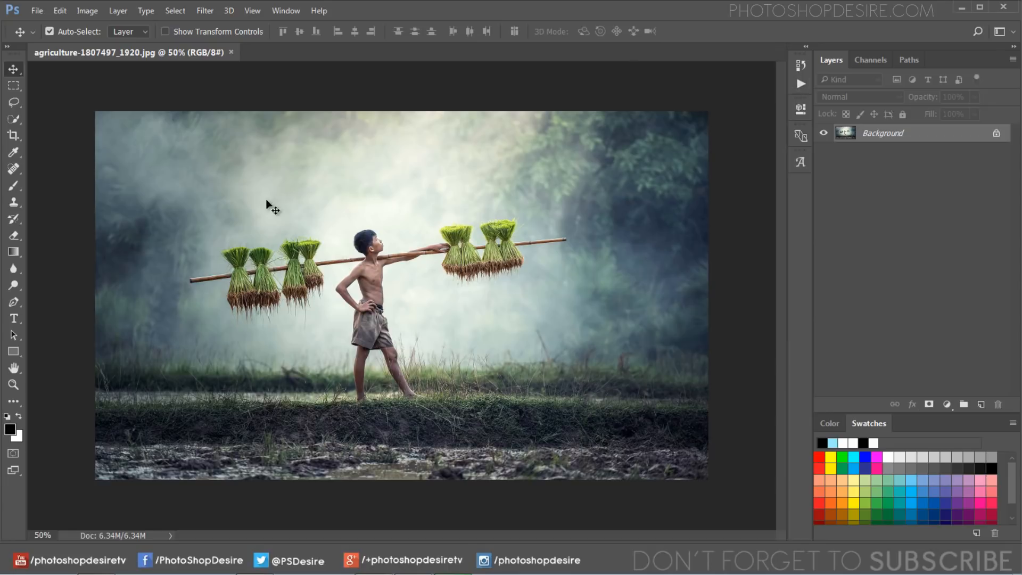
Step: Crop the bottom edge up so the photo ends at the grassy bank
{"action": "left_click", "coordinate": [13, 136]}
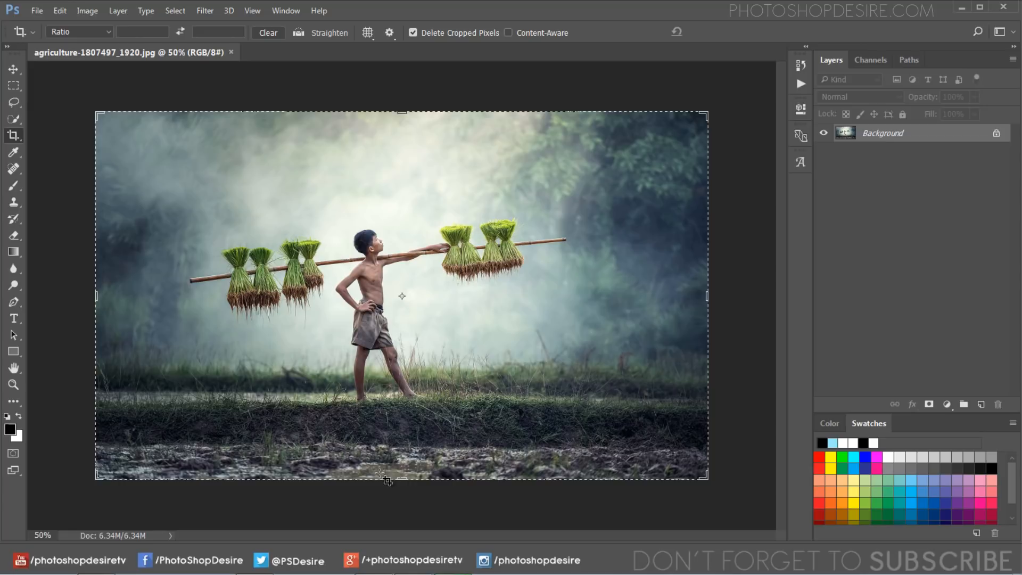
{"action": "left_click_drag", "start_coordinate": [402, 476], "coordinate": [402, 456]}
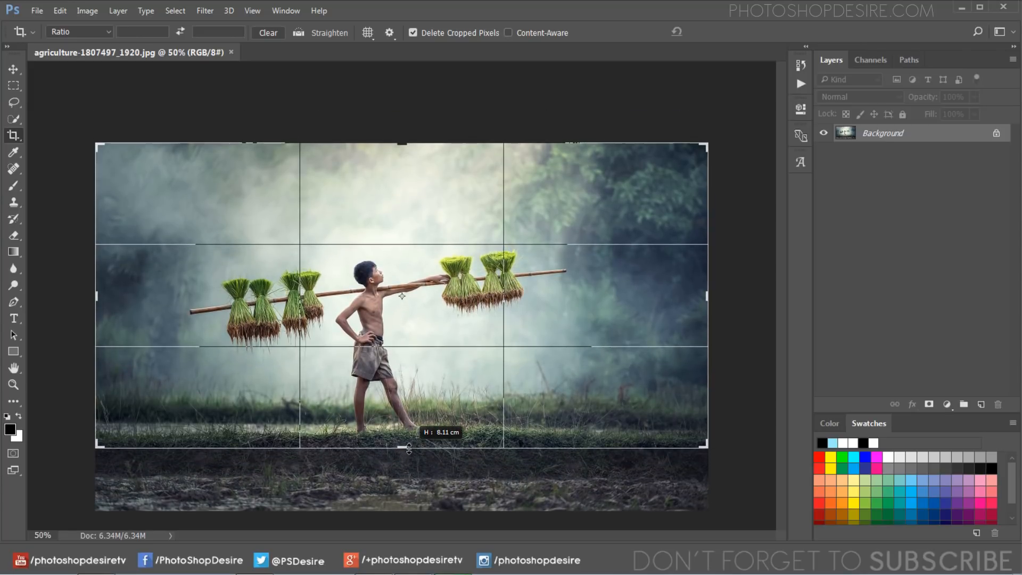
{"action": "left_click_drag", "start_coordinate": [409, 447], "coordinate": [410, 452]}
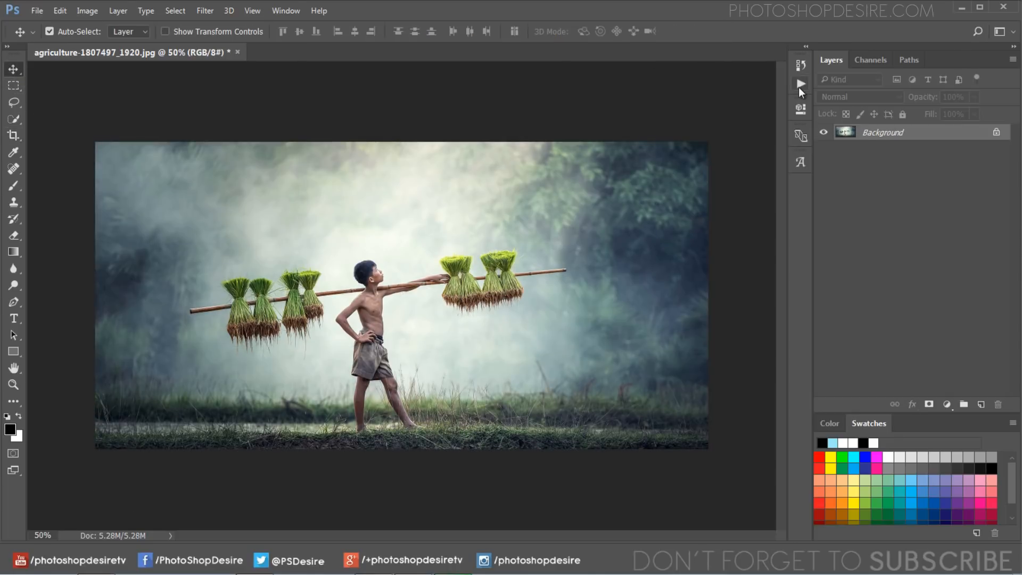
Step: Play Water Reflection & Ripples, saving the PSD to desktop and using agriculture-1807497_1920 as ripple map
{"action": "left_click", "coordinate": [800, 83]}
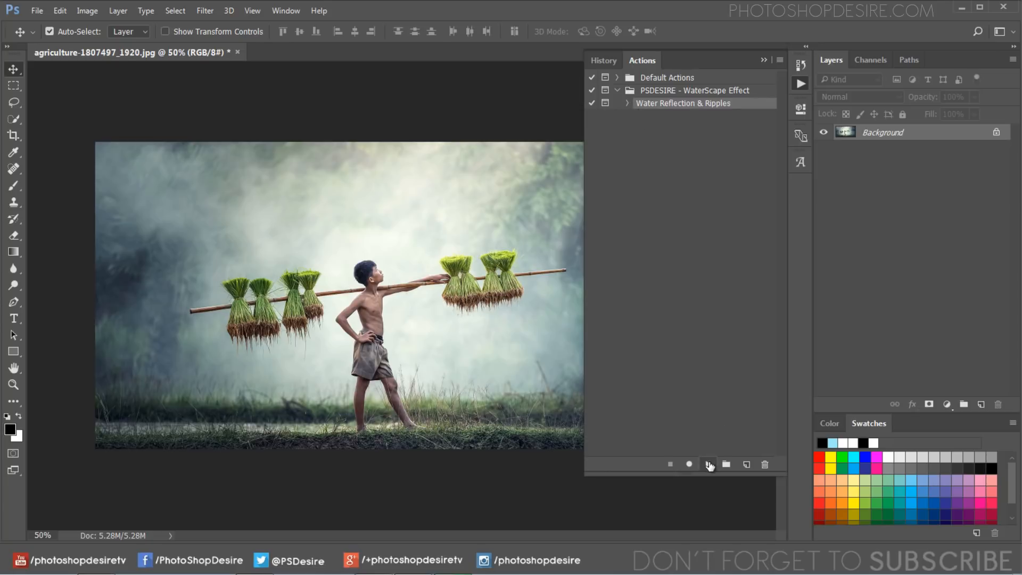
{"action": "left_click", "coordinate": [688, 464]}
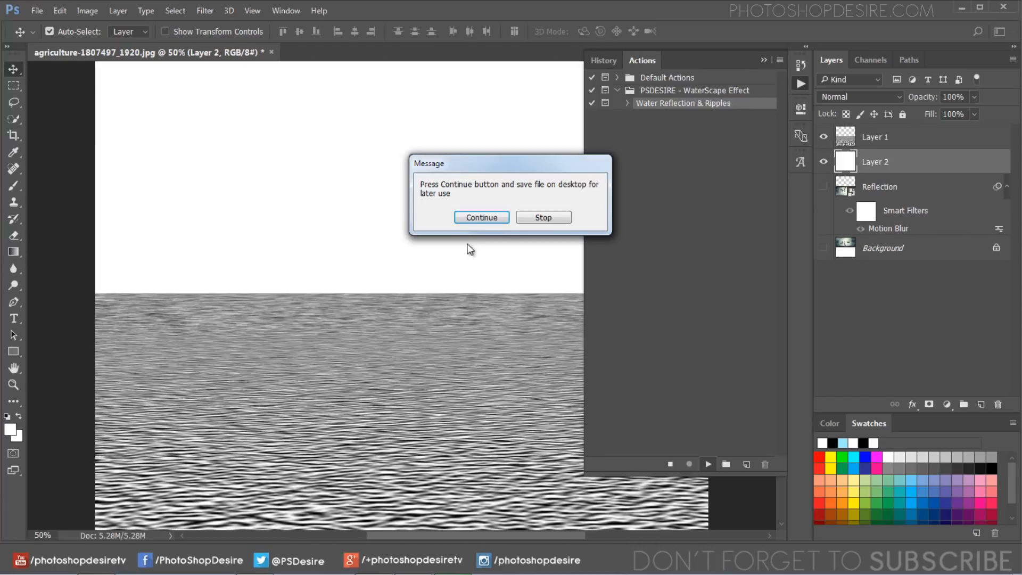
{"action": "left_click", "coordinate": [481, 218]}
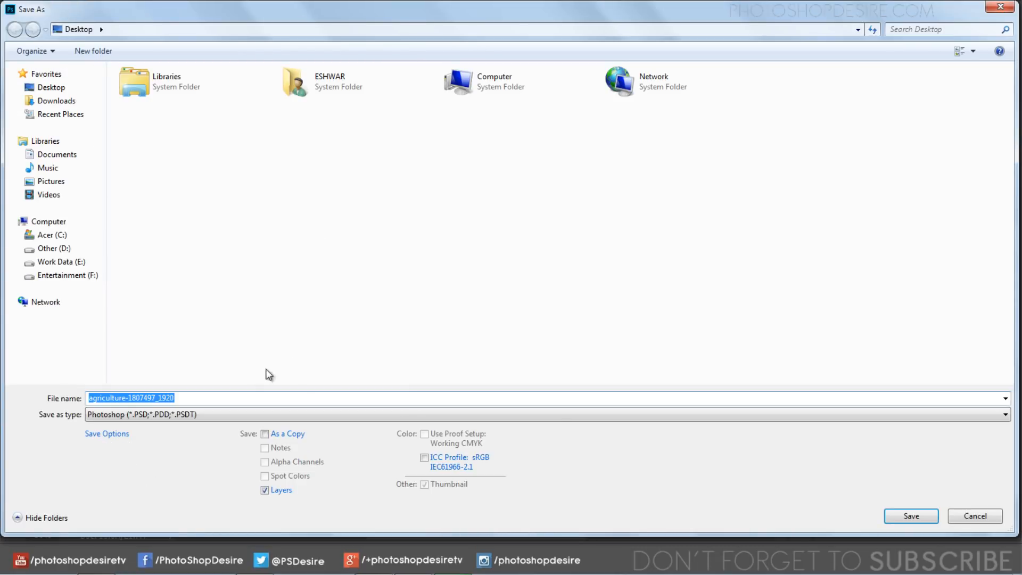
{"action": "left_click", "coordinate": [910, 516]}
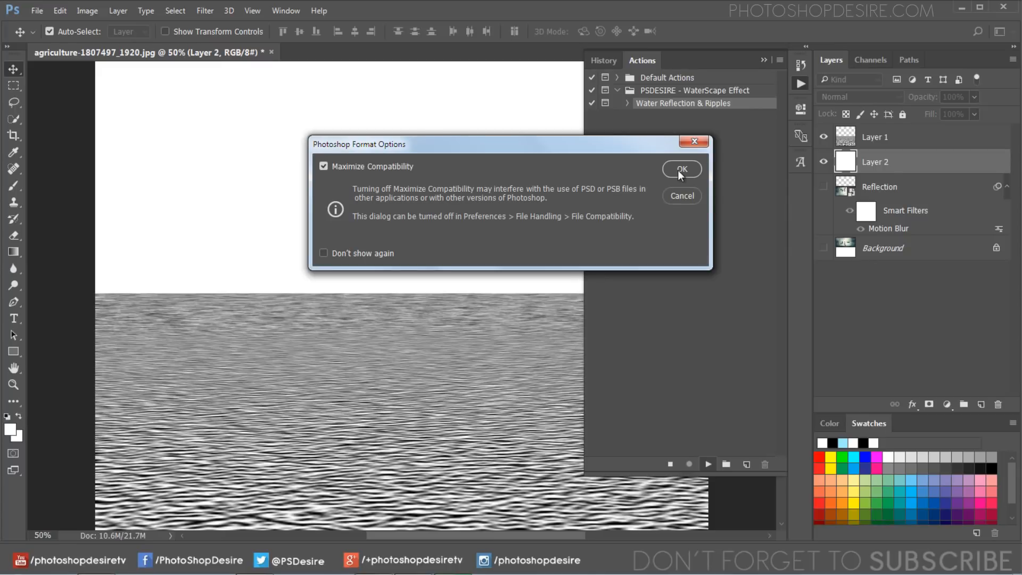
{"action": "left_click", "coordinate": [681, 169]}
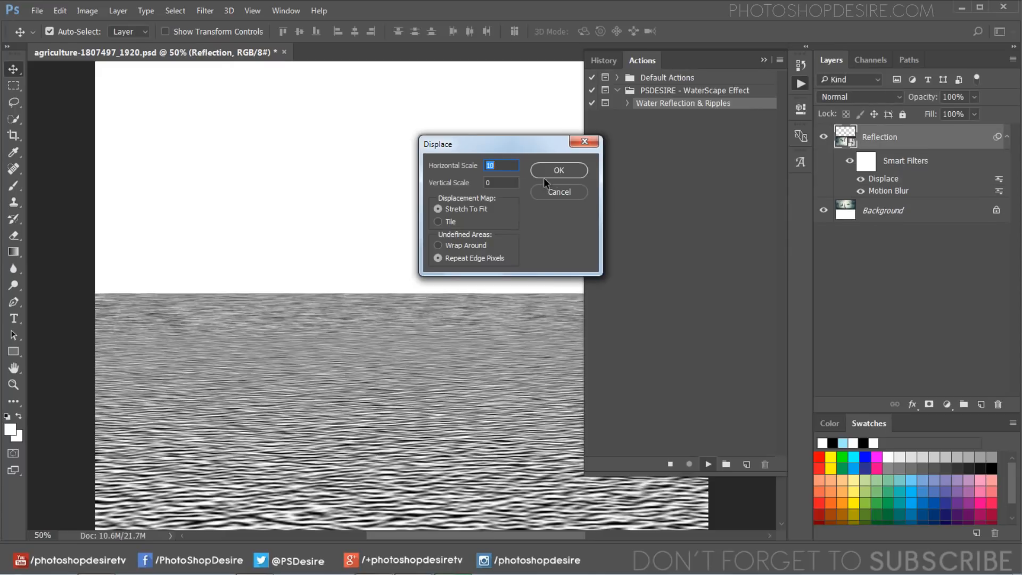
{"action": "left_click", "coordinate": [558, 170]}
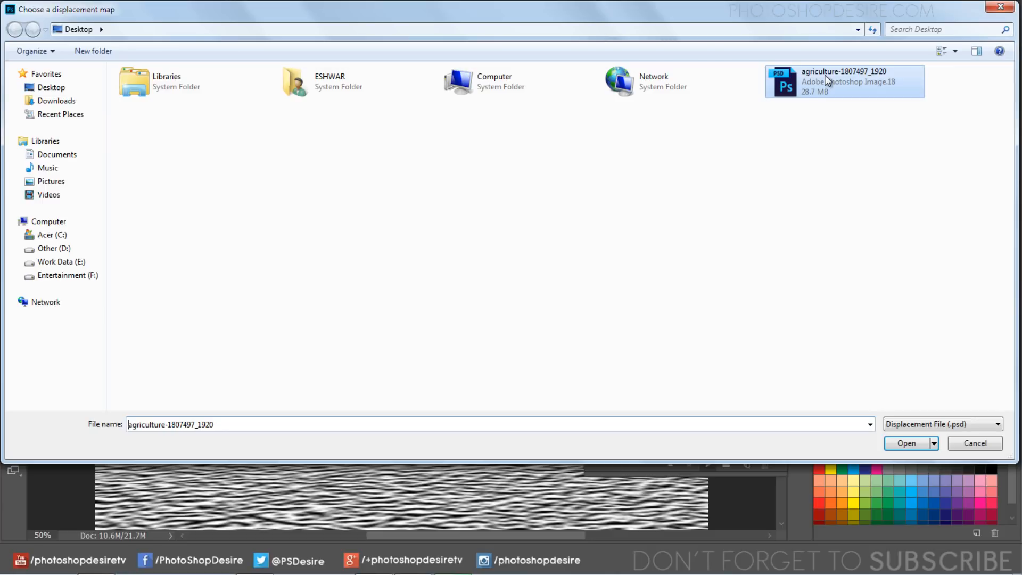
{"action": "left_click", "coordinate": [906, 443]}
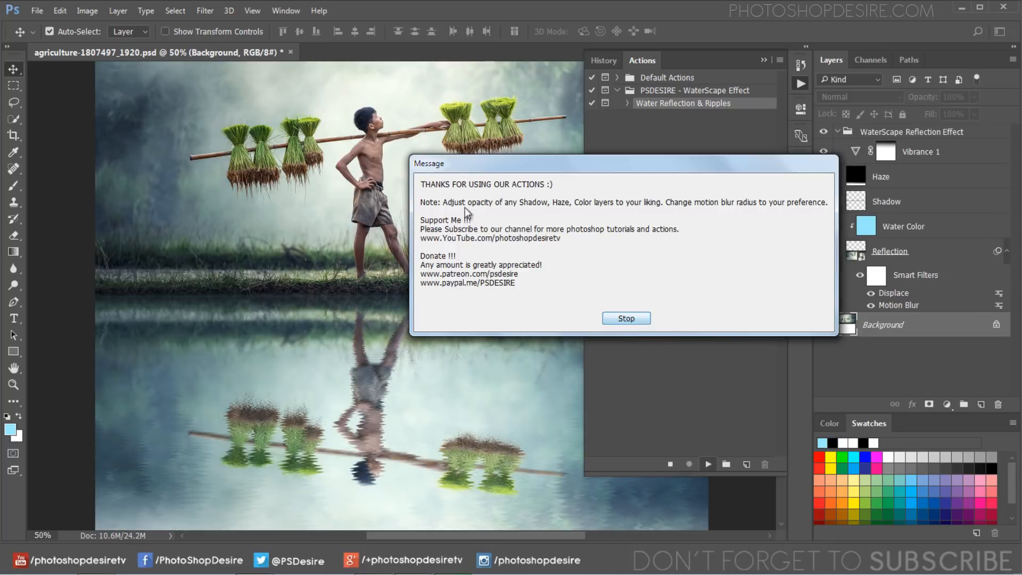
Step: Stop the action to dismiss its thank-you message
{"action": "left_click", "coordinate": [625, 318]}
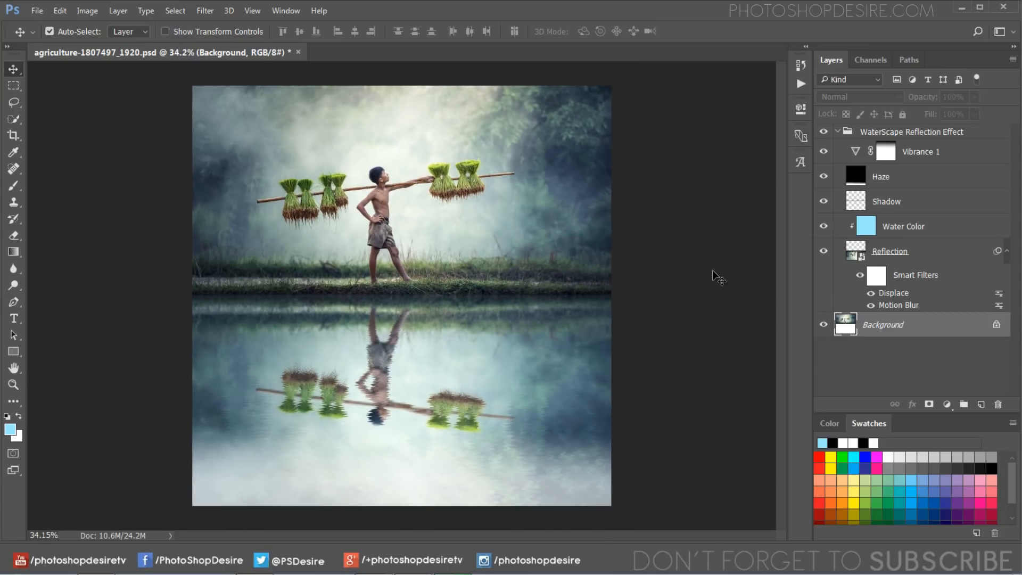
{"action": "mouse_move", "coordinate": [525, 288]}
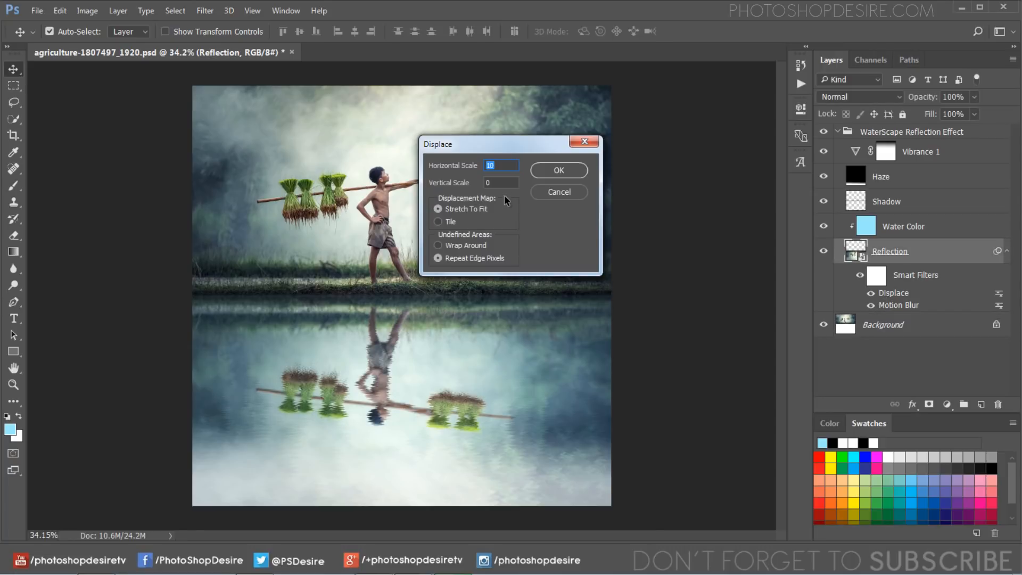
Step: Add a Vertical Scale in Displace and reapply it with the saved PSD as the ripple map
{"action": "left_click", "coordinate": [500, 183]}
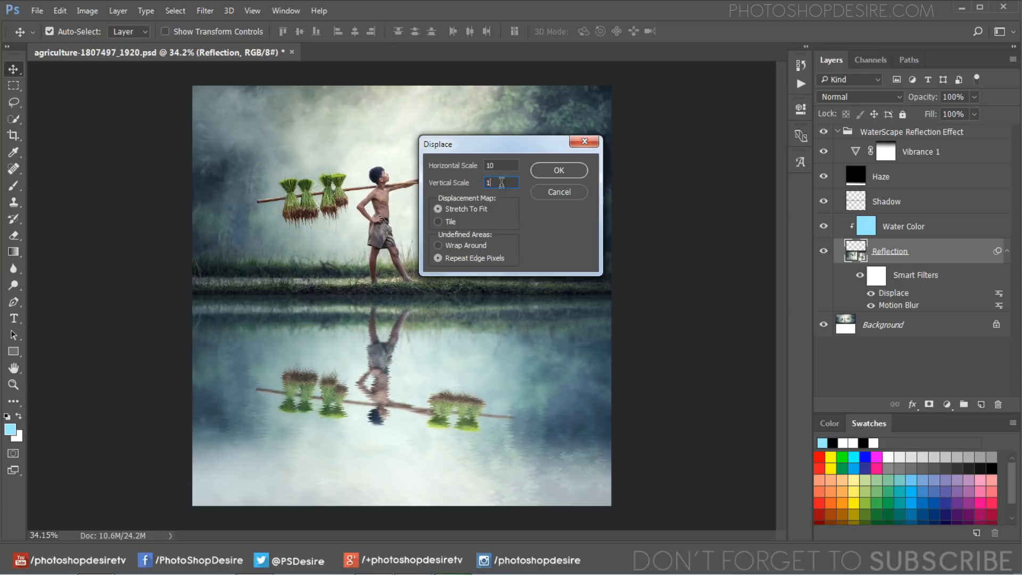
{"action": "left_click", "coordinate": [558, 169]}
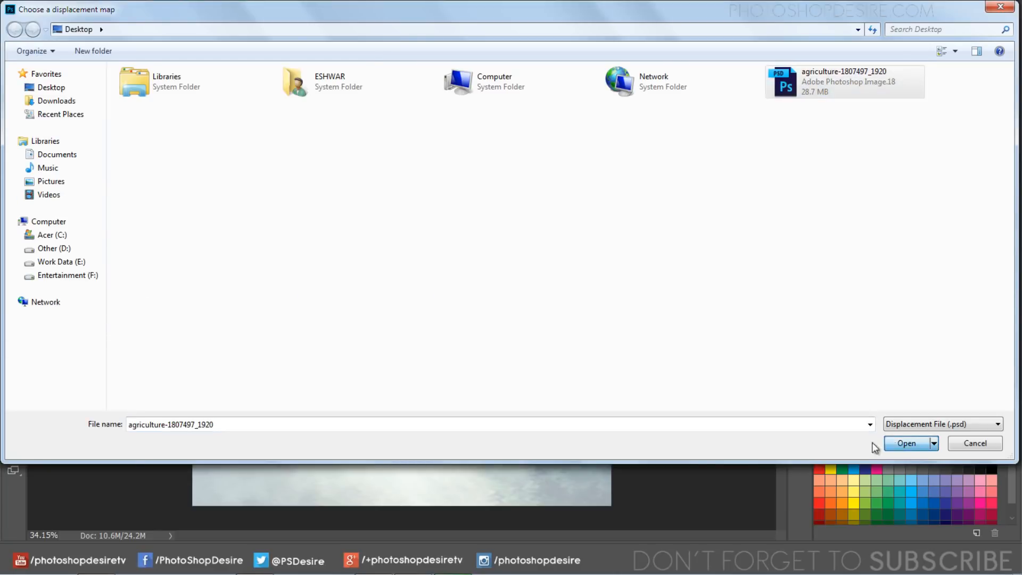
{"action": "left_click", "coordinate": [906, 443]}
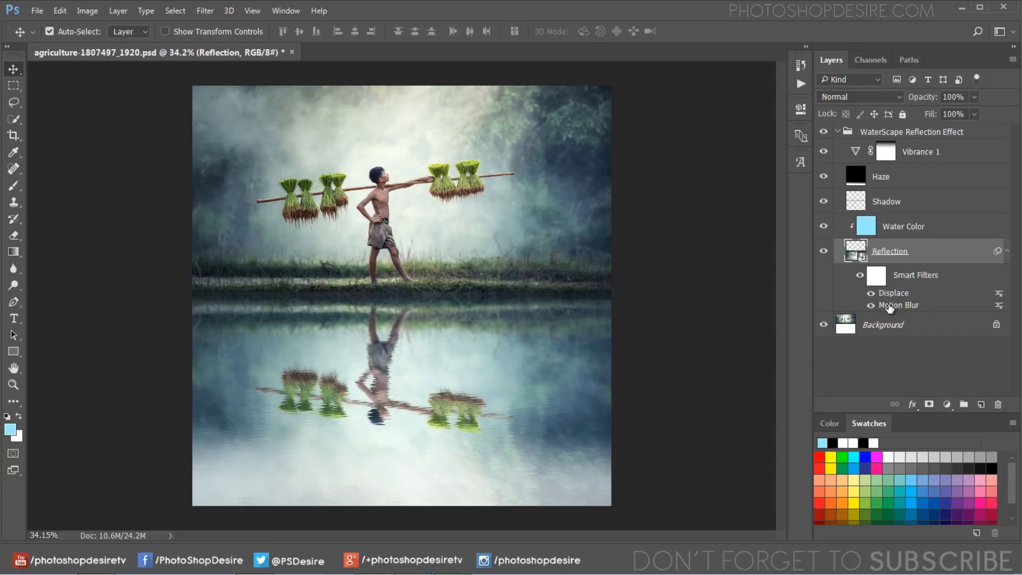
Step: Adjust the reflection's Motion Blur Distance slider to soften the ripples
{"action": "double_click", "coordinate": [899, 305]}
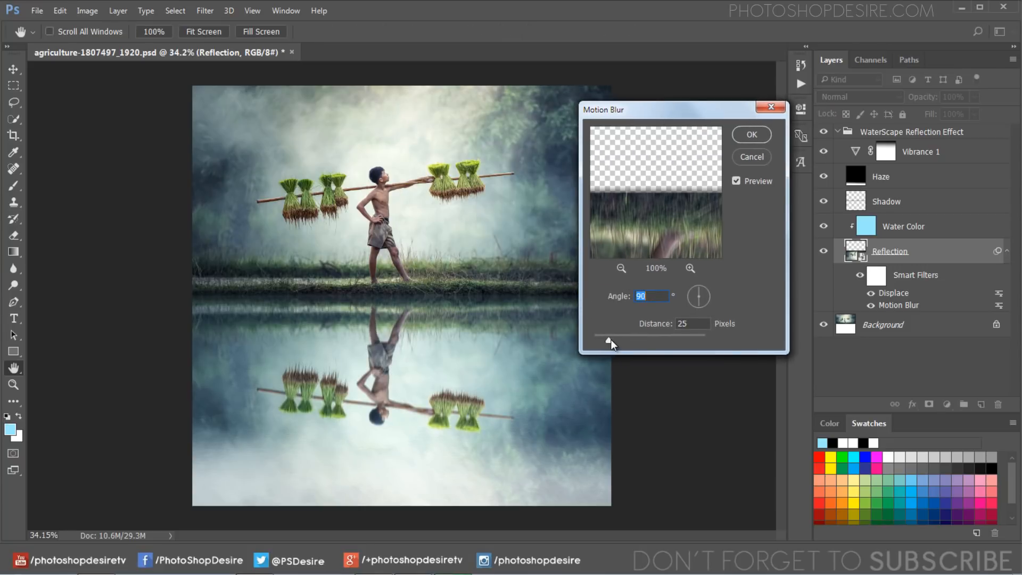
{"action": "left_click_drag", "start_coordinate": [610, 340], "coordinate": [638, 341]}
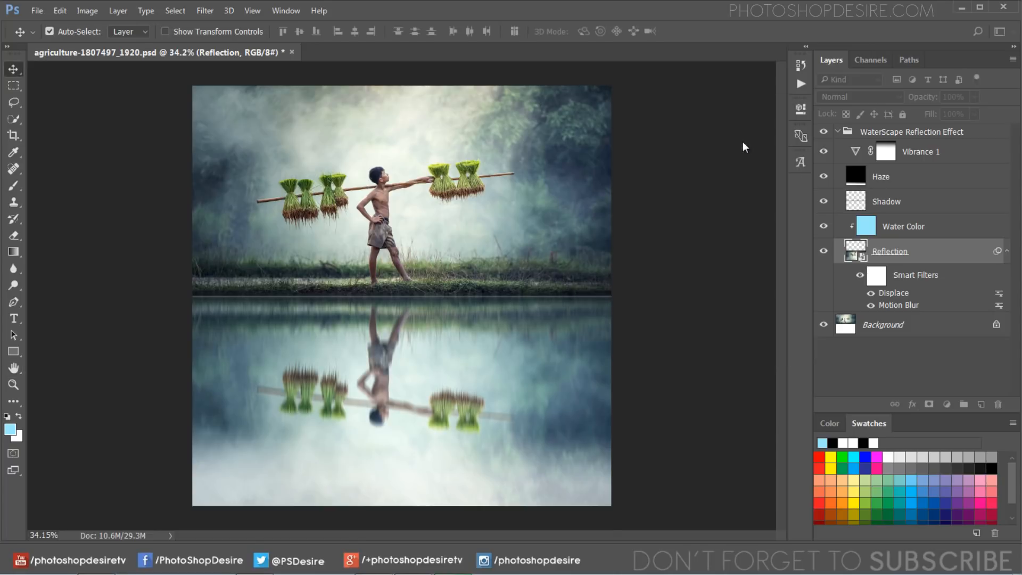
Step: Check the Shadow layer, then collapse the WaterScape Reflection Effect group
{"action": "left_click", "coordinate": [886, 200]}
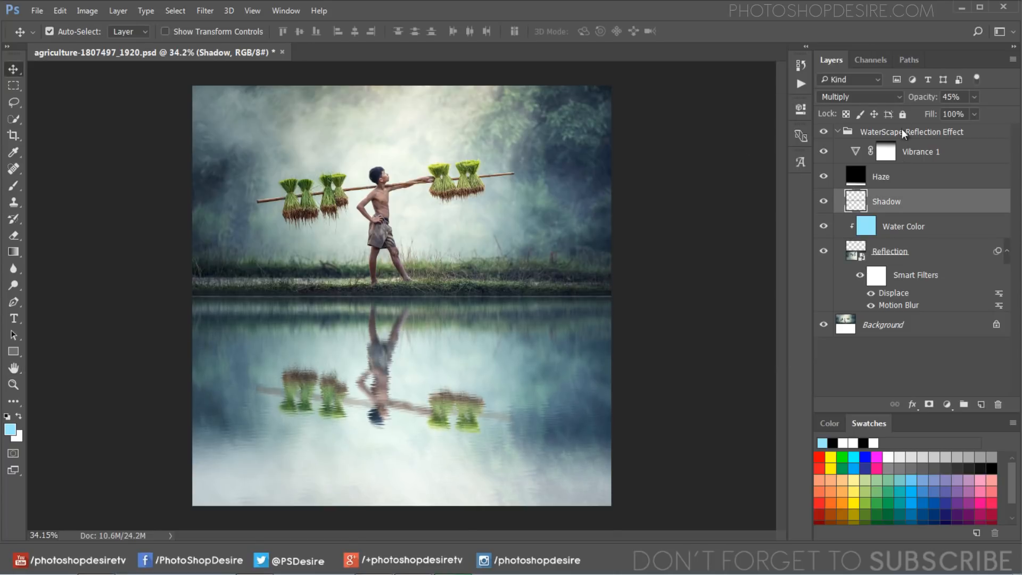
{"action": "left_click", "coordinate": [950, 96]}
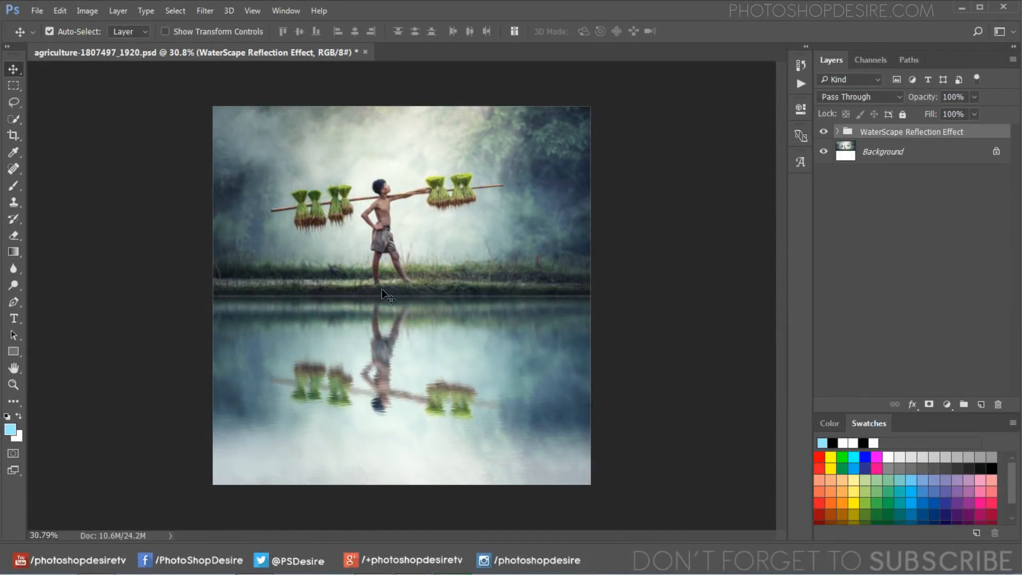
Step: Crop the canvas to a portrait frame centred on the boy and his reflection
{"action": "left_click", "coordinate": [13, 135]}
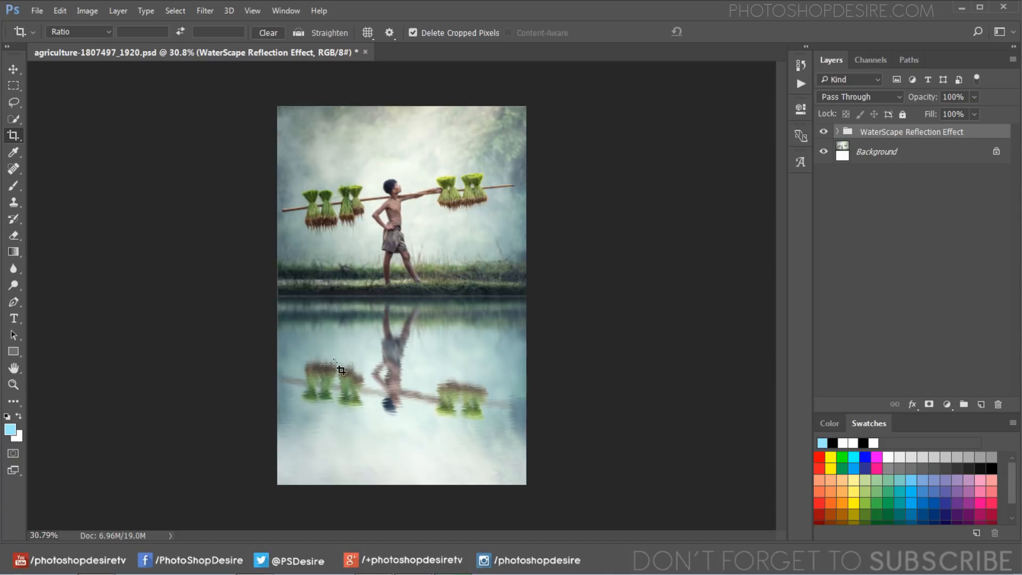
{"action": "left_click", "coordinate": [14, 136]}
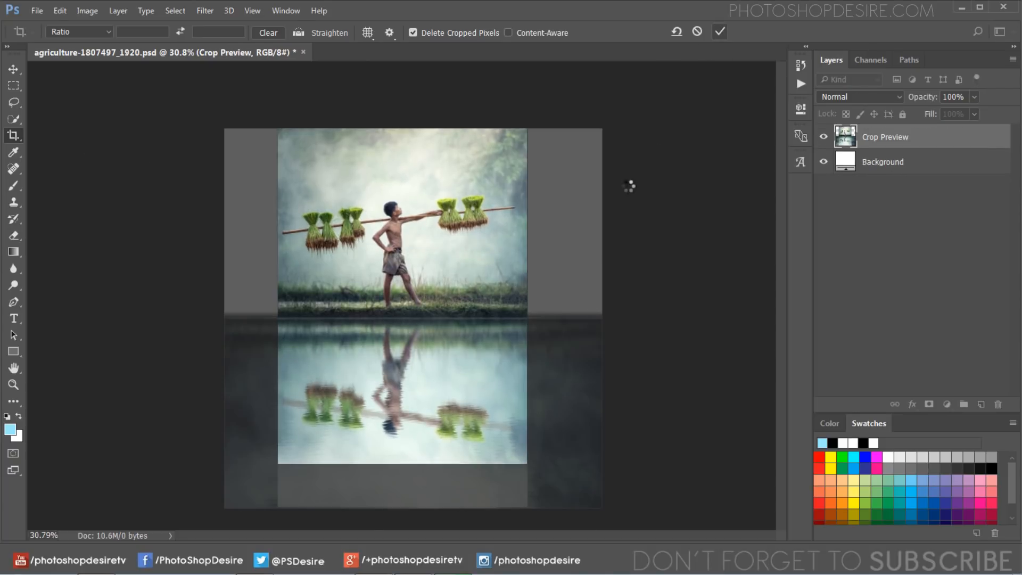
{"action": "left_click", "coordinate": [718, 32]}
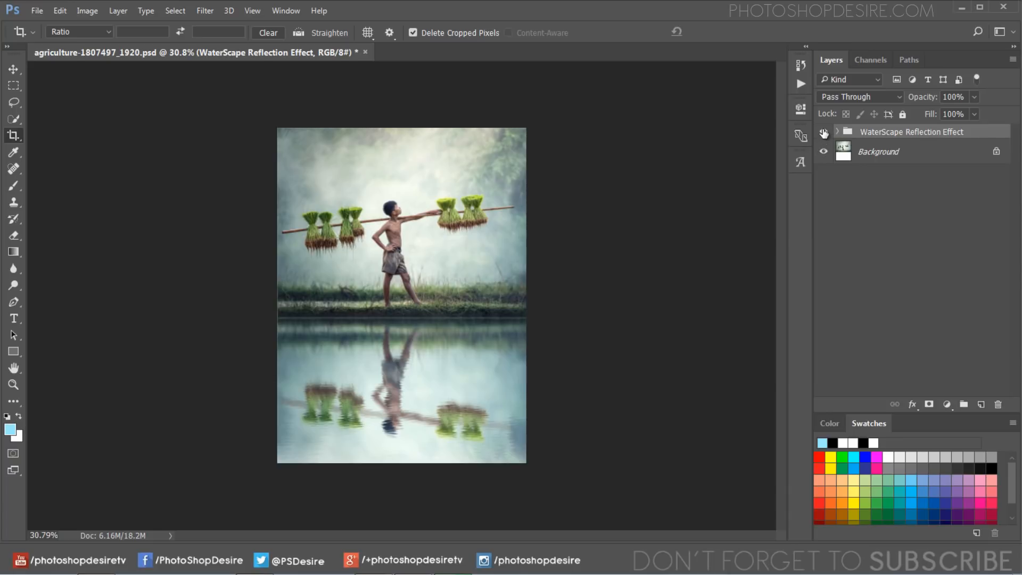